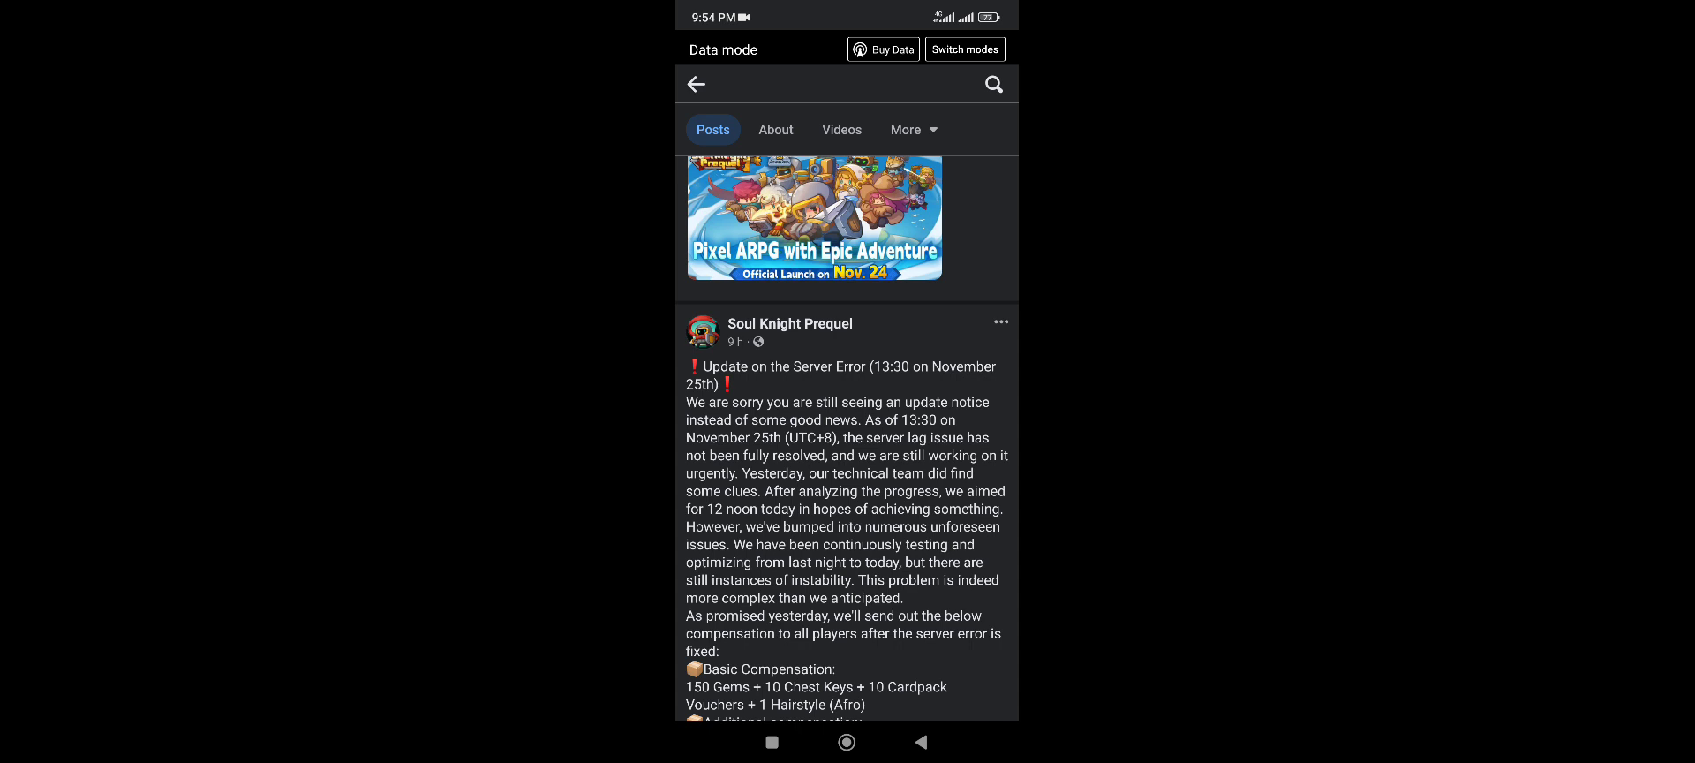
Scroll down through the Soul Knight Prequel Facebook page posts, including the server-error update
{"action": "scroll", "scroll_direction": "down", "scroll_amount": 3}
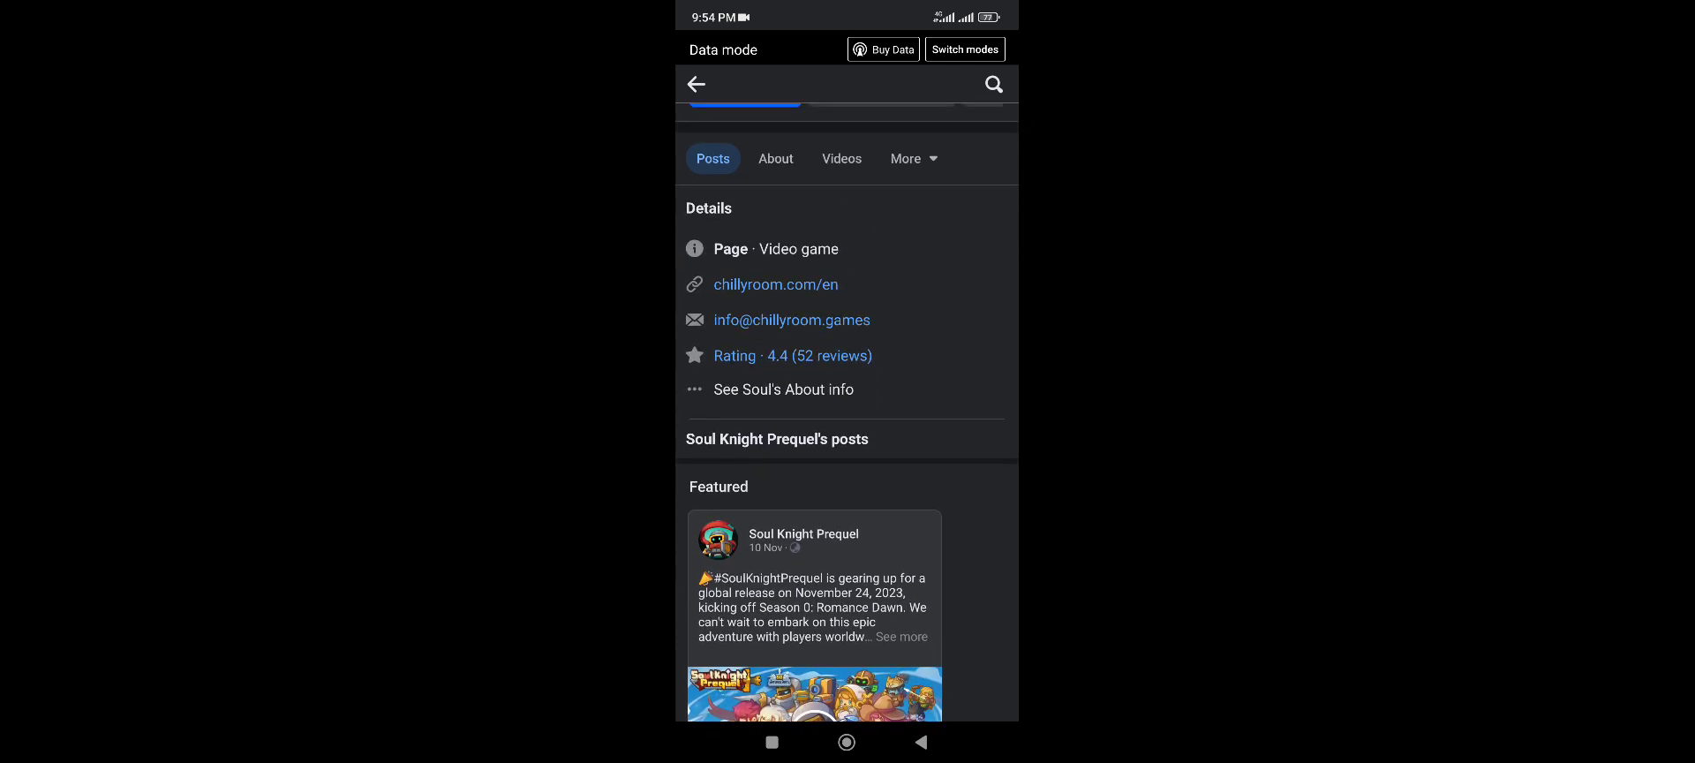
{"action": "scroll", "scroll_direction": "down", "scroll_amount": 3}
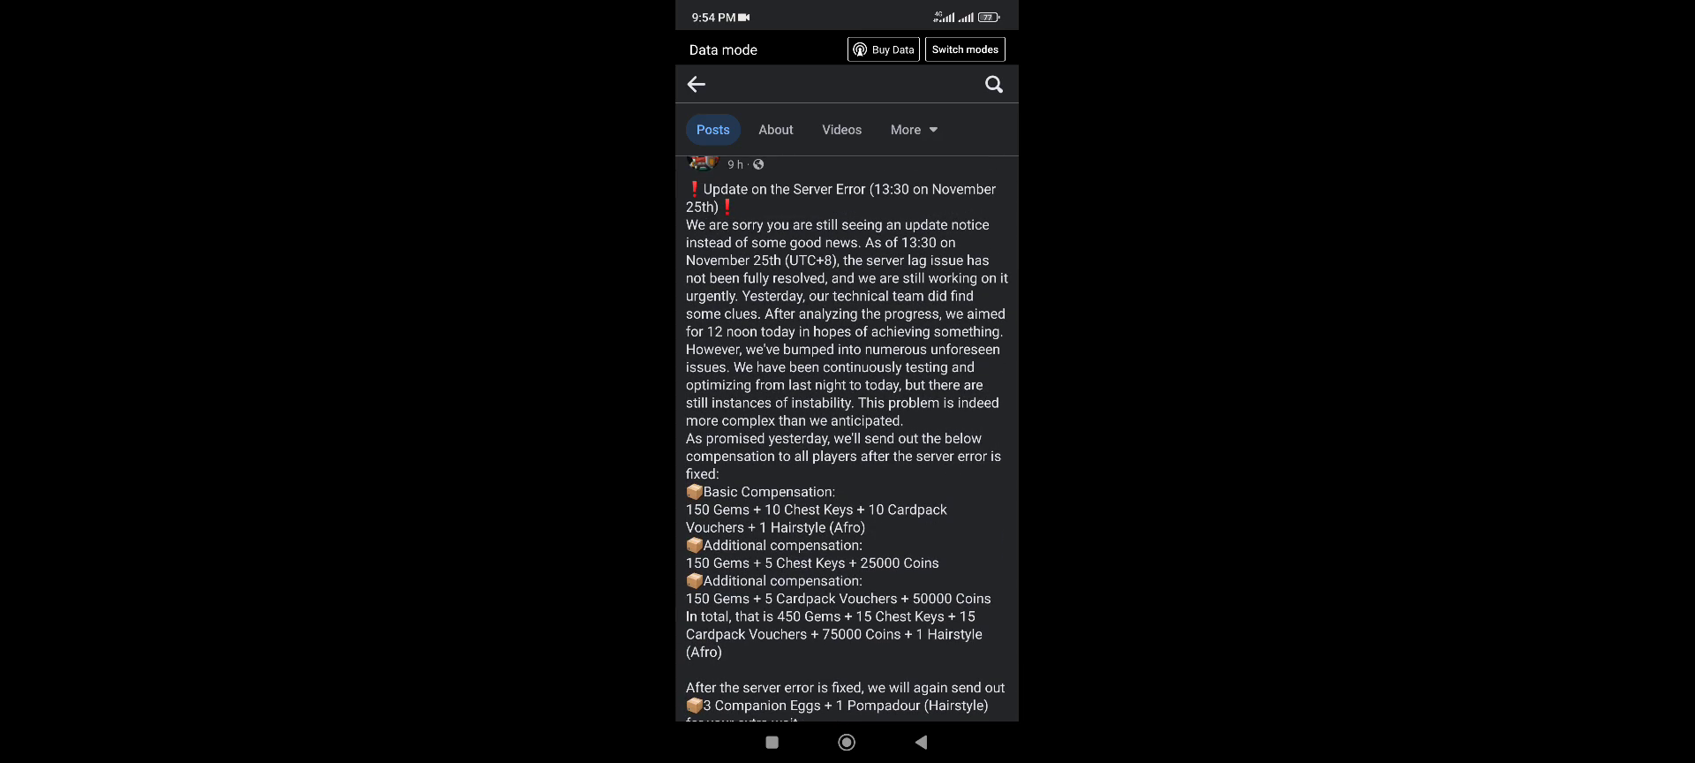
{"action": "scroll", "scroll_direction": "down", "scroll_amount": 3}
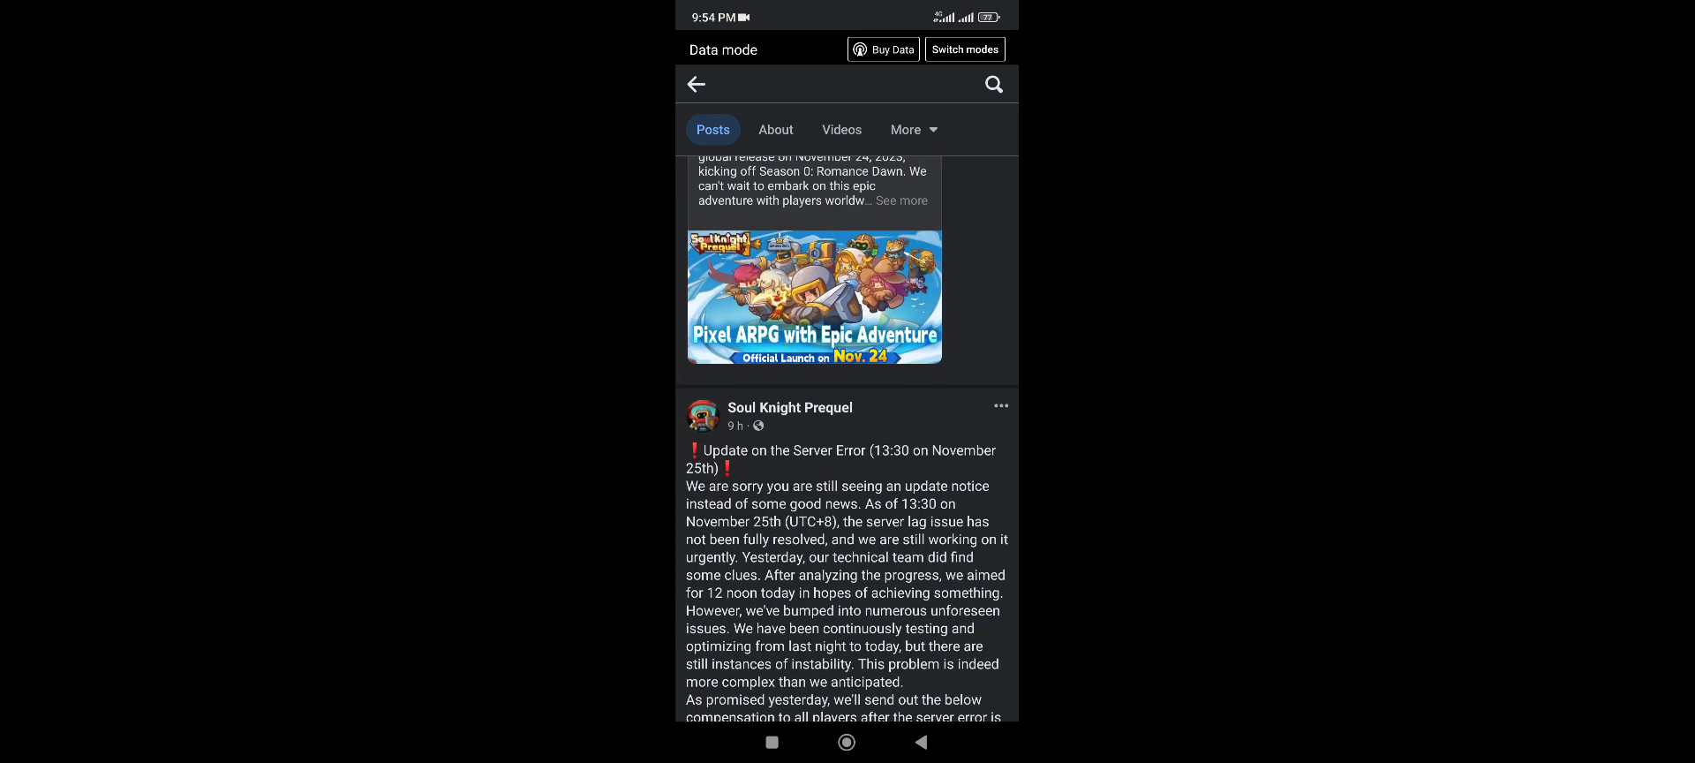
{"action": "scroll", "scroll_direction": "down", "scroll_amount": 3}
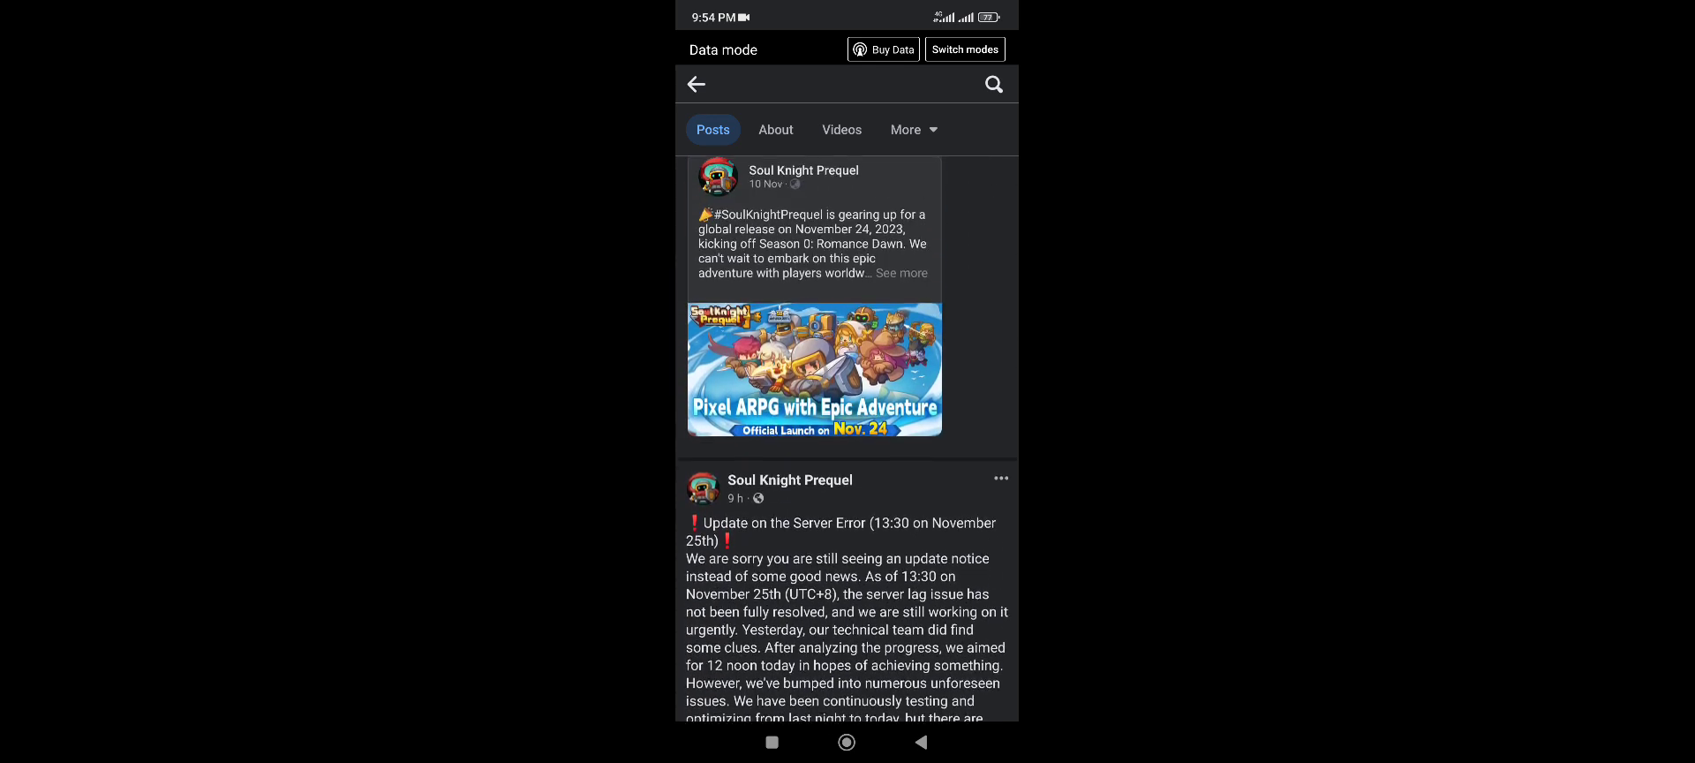
{"action": "scroll", "scroll_direction": "down", "scroll_amount": 3}
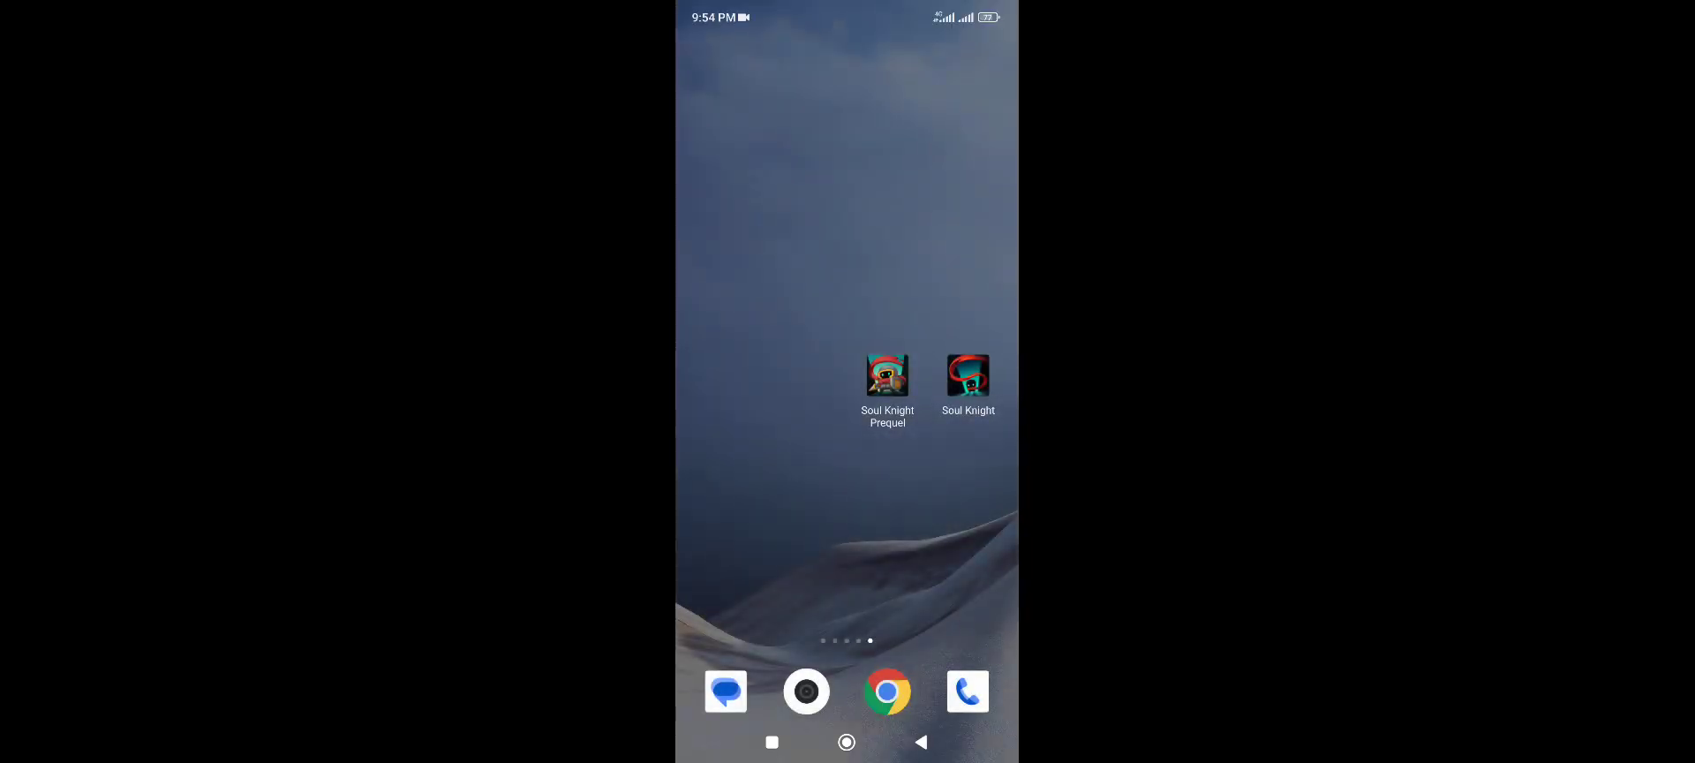
Clear Soul Knight Prequel's user data and cache to 0B from its App info storage page, total 551MB
{"action": "left_click", "coordinate": [887, 376]}
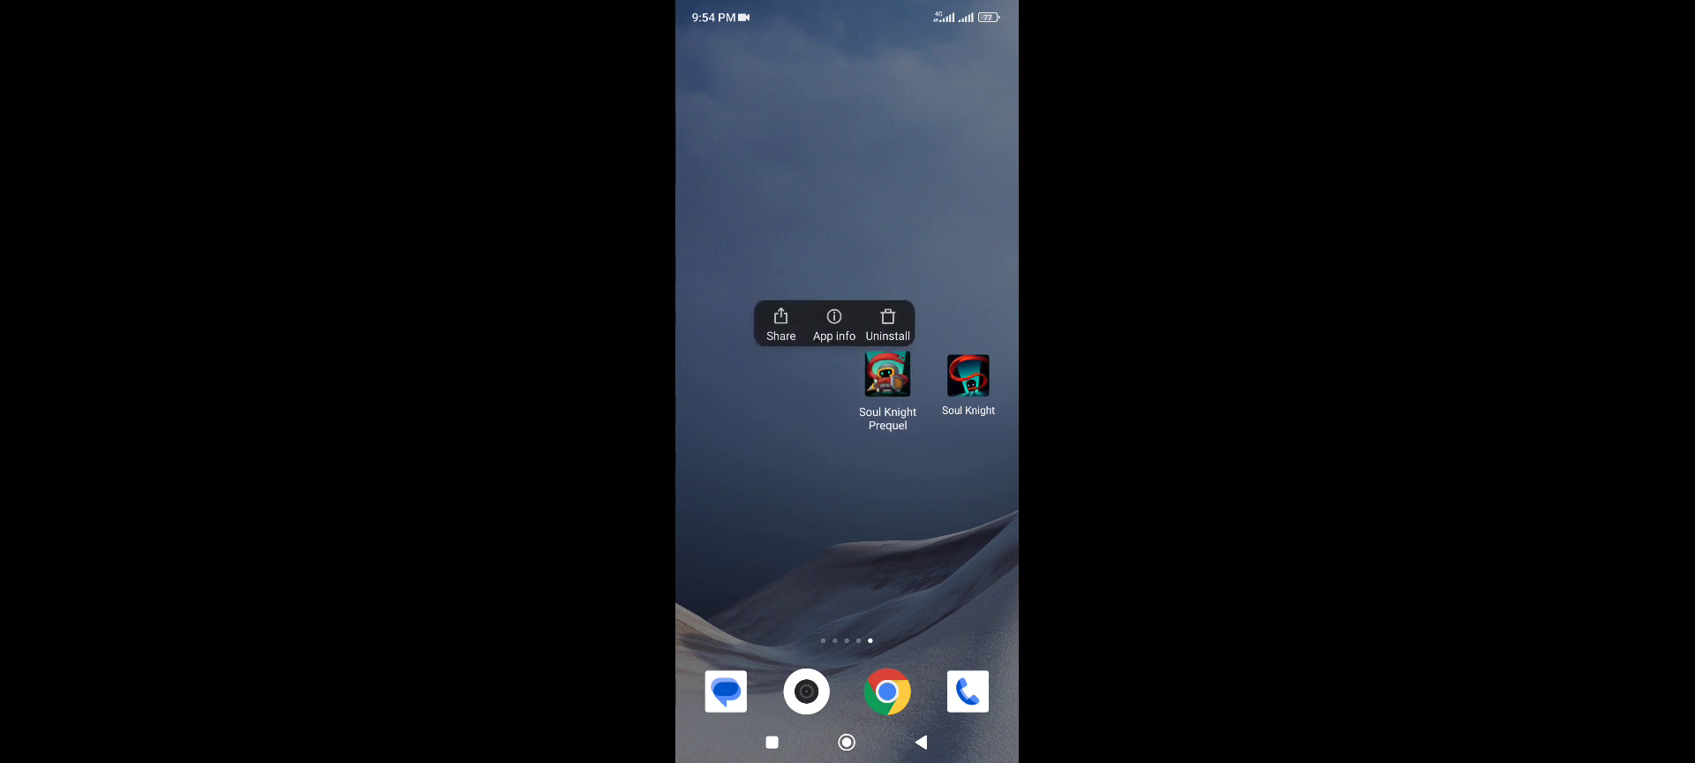
{"action": "left_click", "coordinate": [834, 321]}
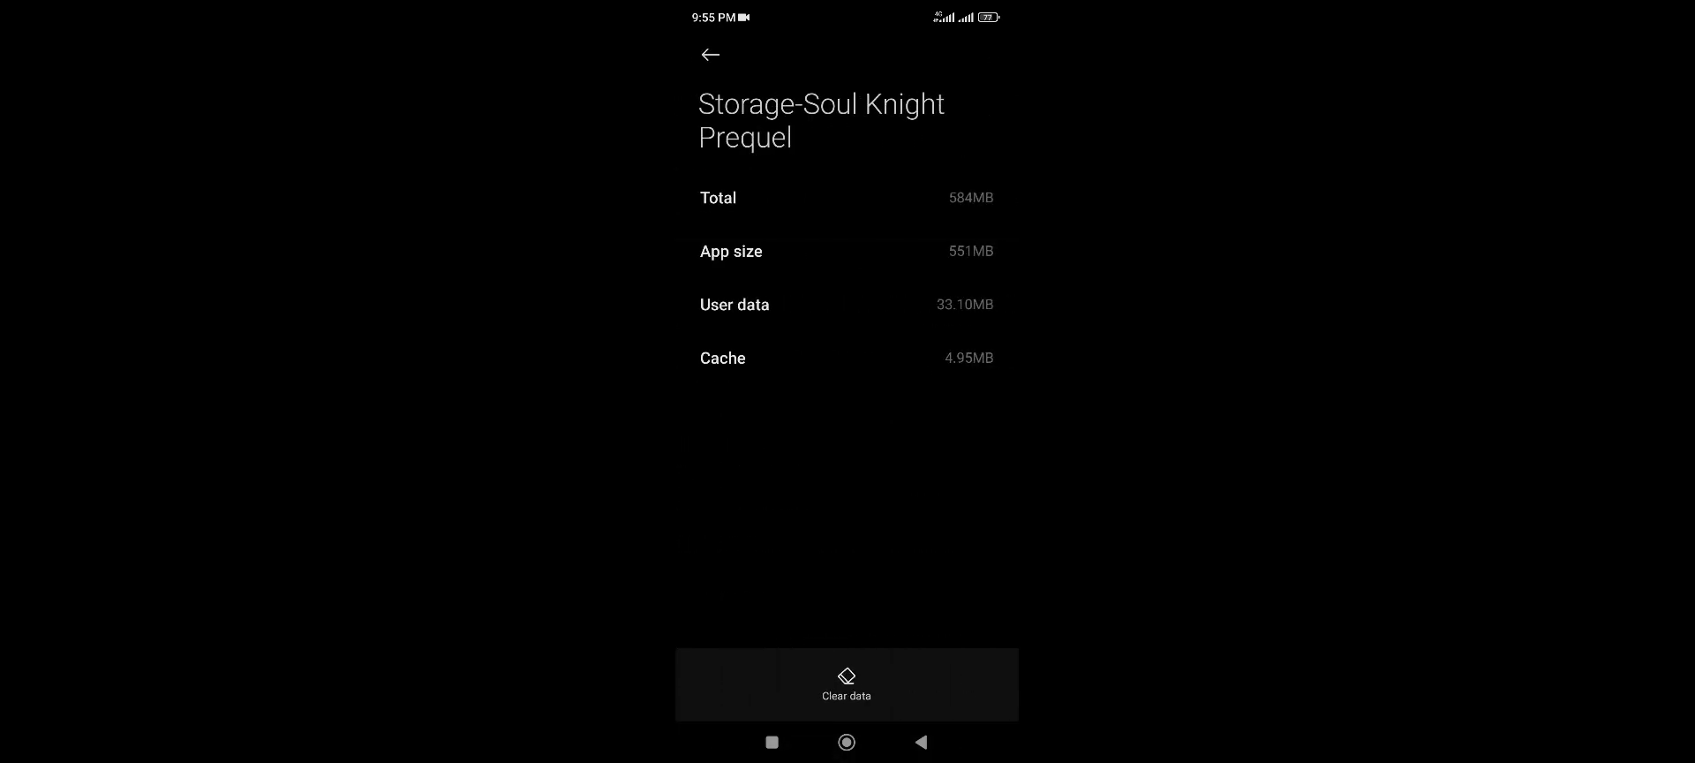
{"action": "left_click", "coordinate": [845, 685]}
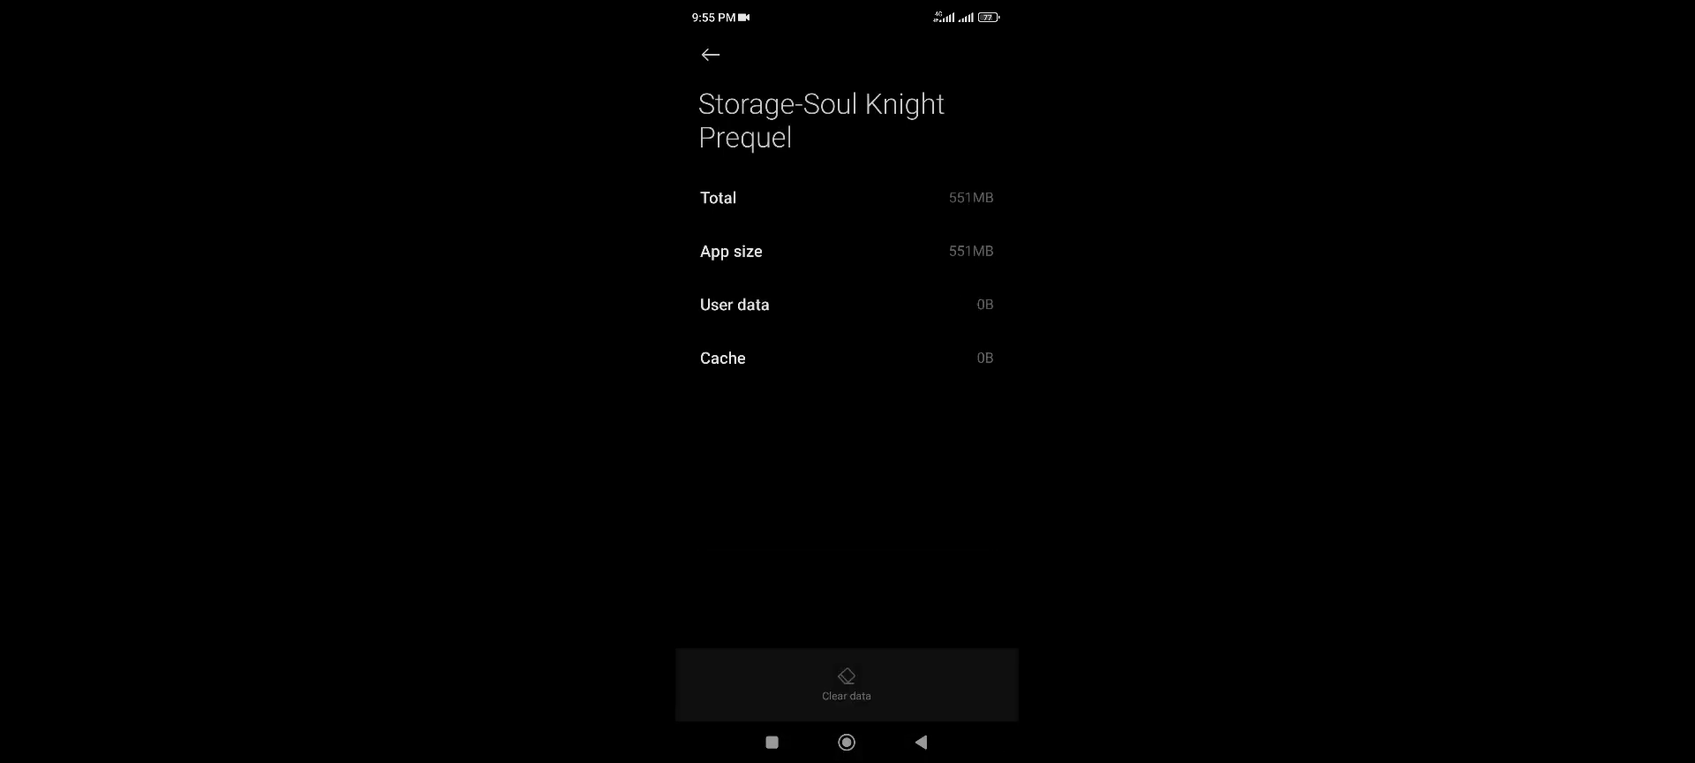